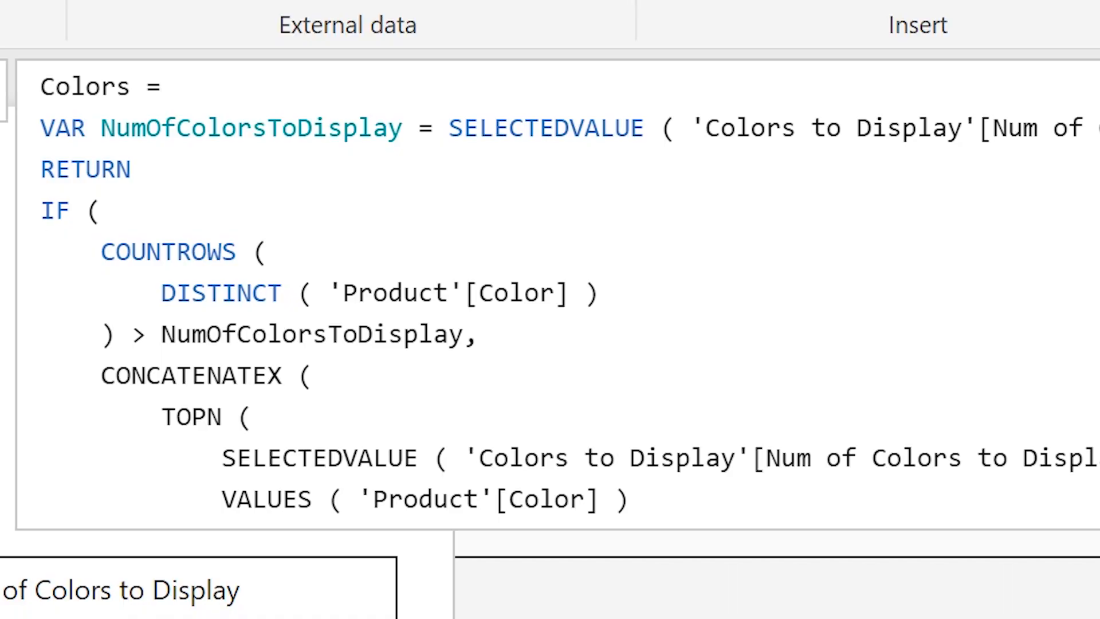
# Step: Replace DISTINCT('Product'[Color]) inside COUNTROWS with the name SelectedColors
pyautogui.click(284, 293)
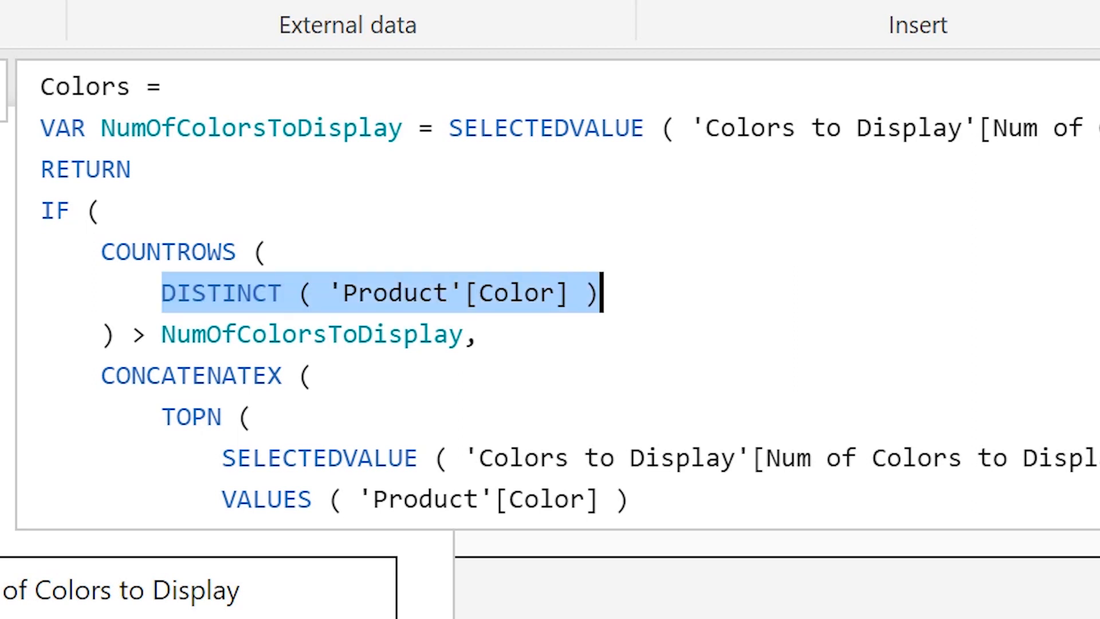
pyautogui.press('Delete')
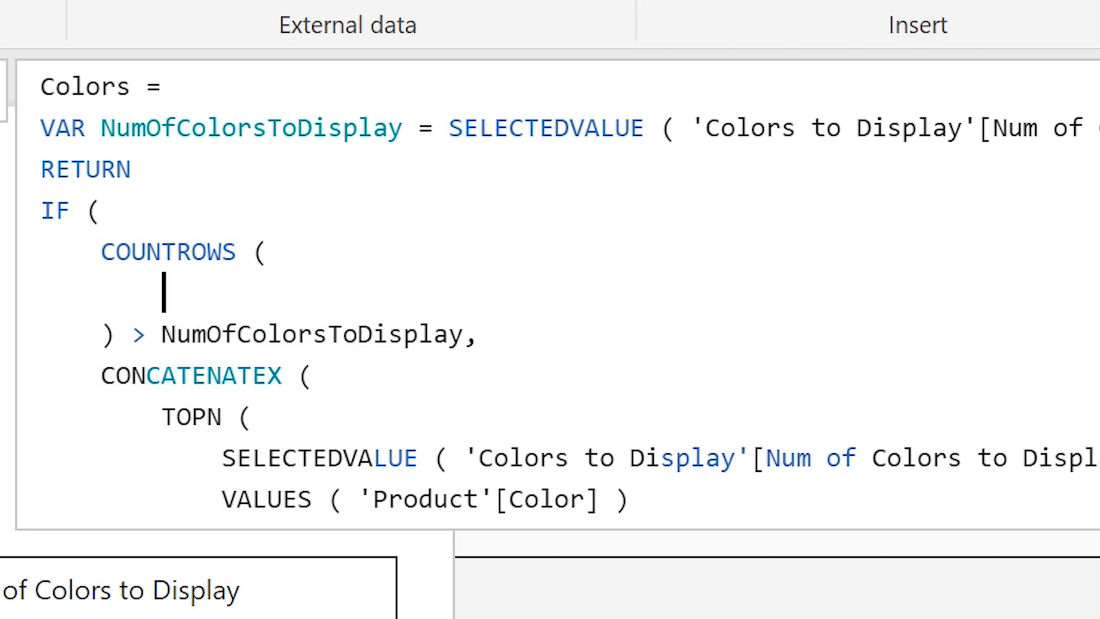
pyautogui.write('S')
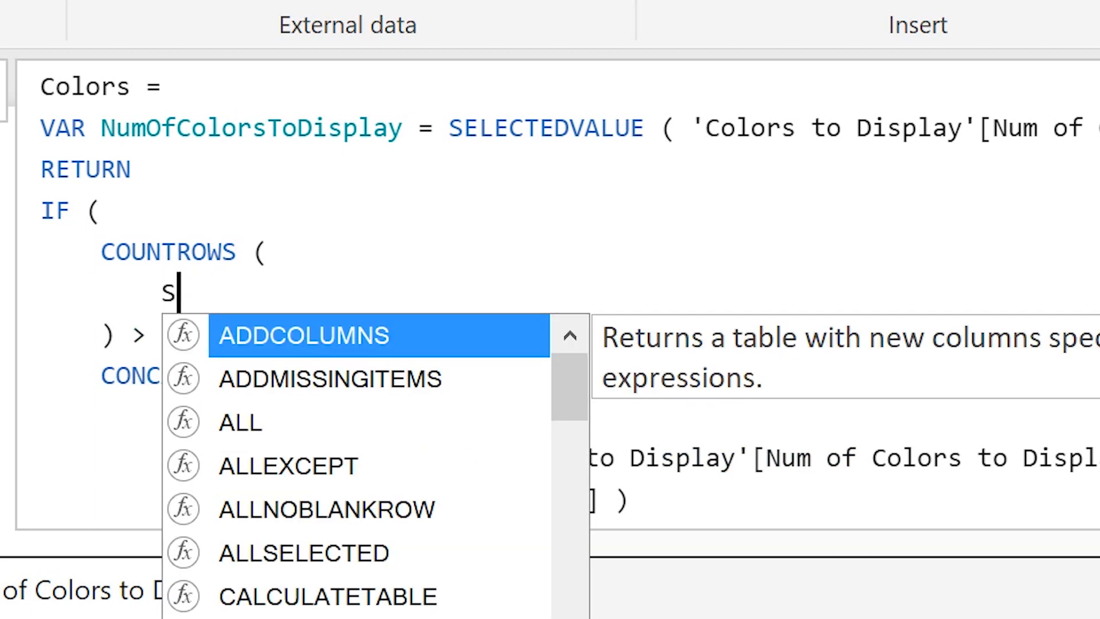
pyautogui.write('electedColors')
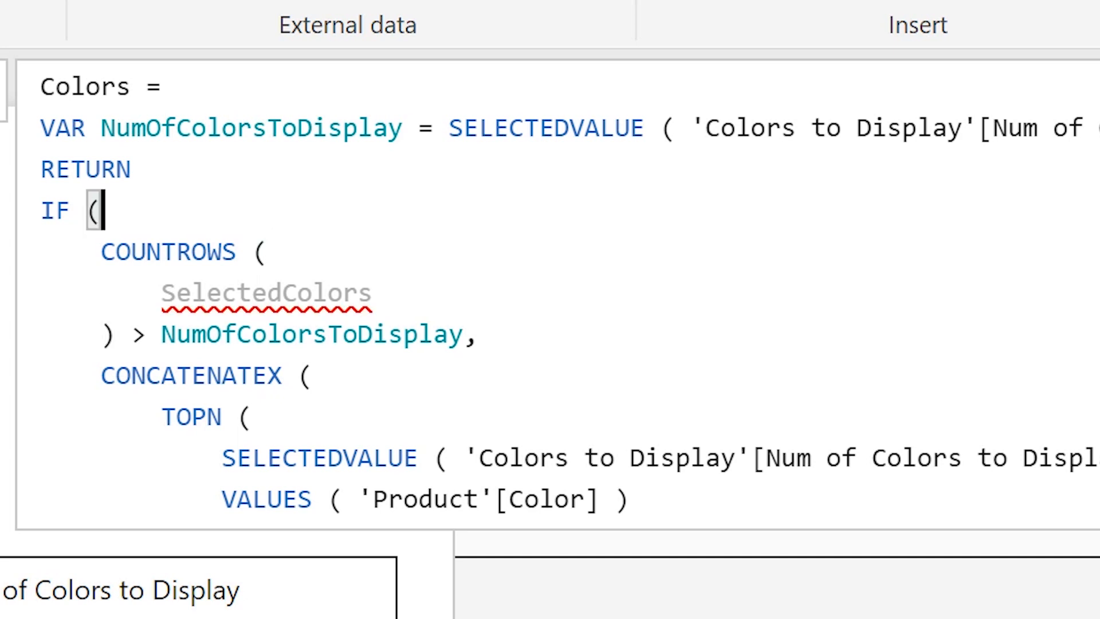
# Step: Declare VAR SelectedColors = DISTINCT ( 'Product'[Color] ) above RETURN
pyautogui.write('VAR')
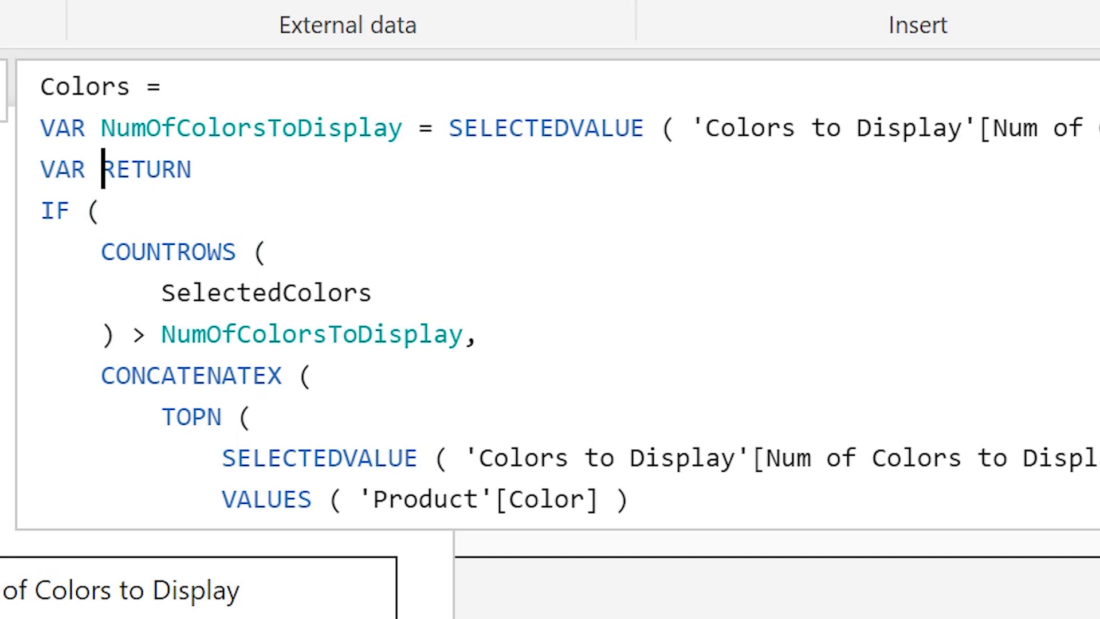
pyautogui.write("DISTINCT ( 'Product'[Color] )")
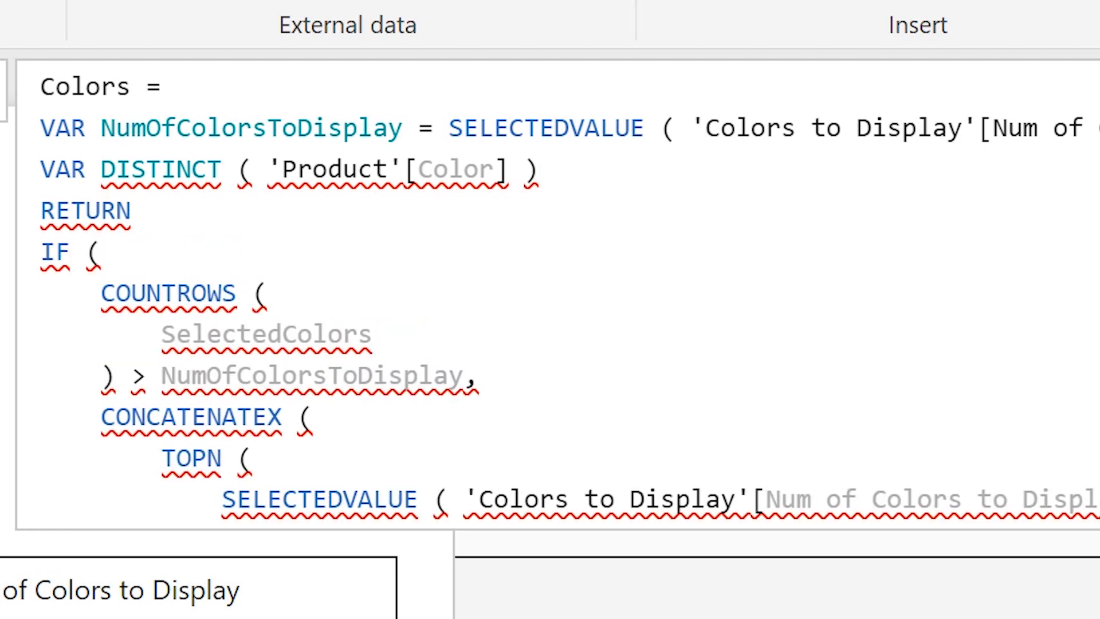
pyautogui.click(102, 169)
pyautogui.write('Selected')
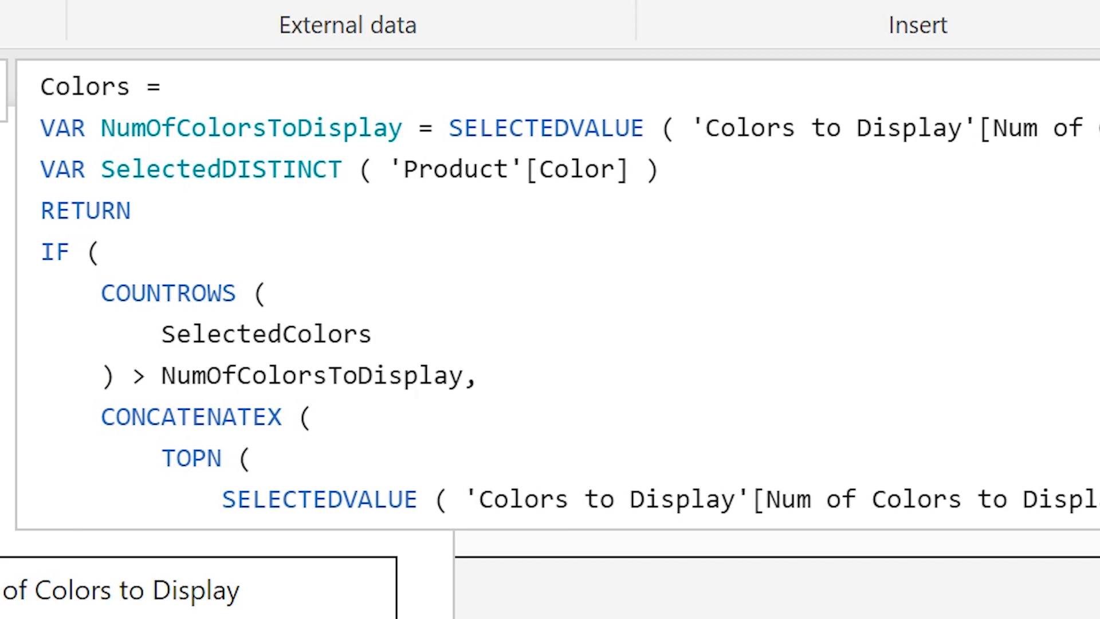
pyautogui.click(269, 169)
pyautogui.write('Colors = ')
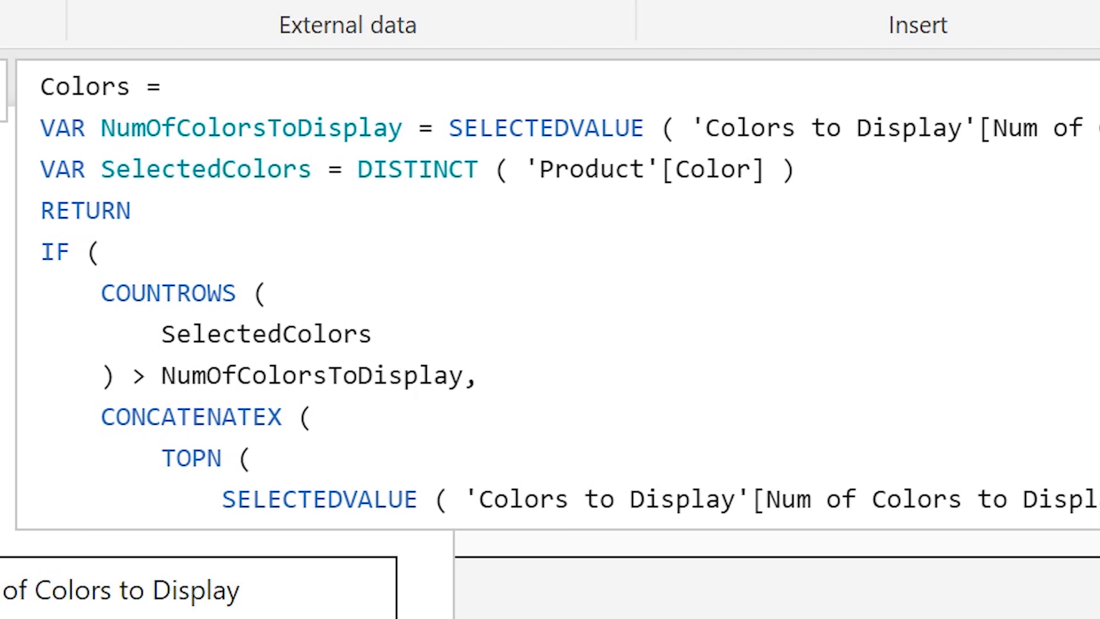
pyautogui.click(358, 375)
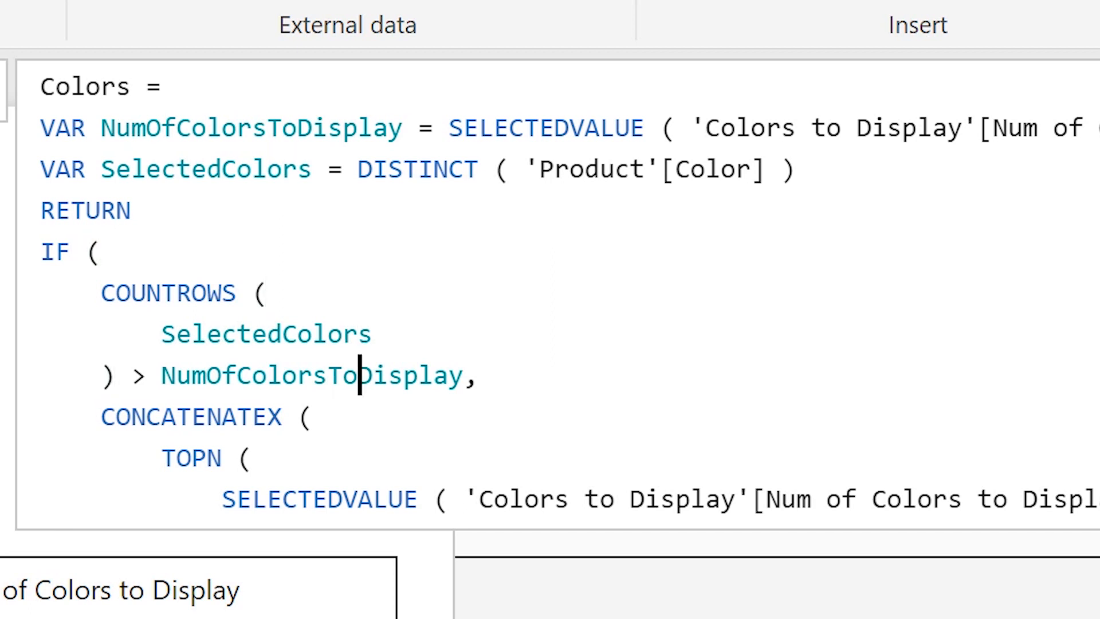
pyautogui.click(242, 458)
pyautogui.write('VA')
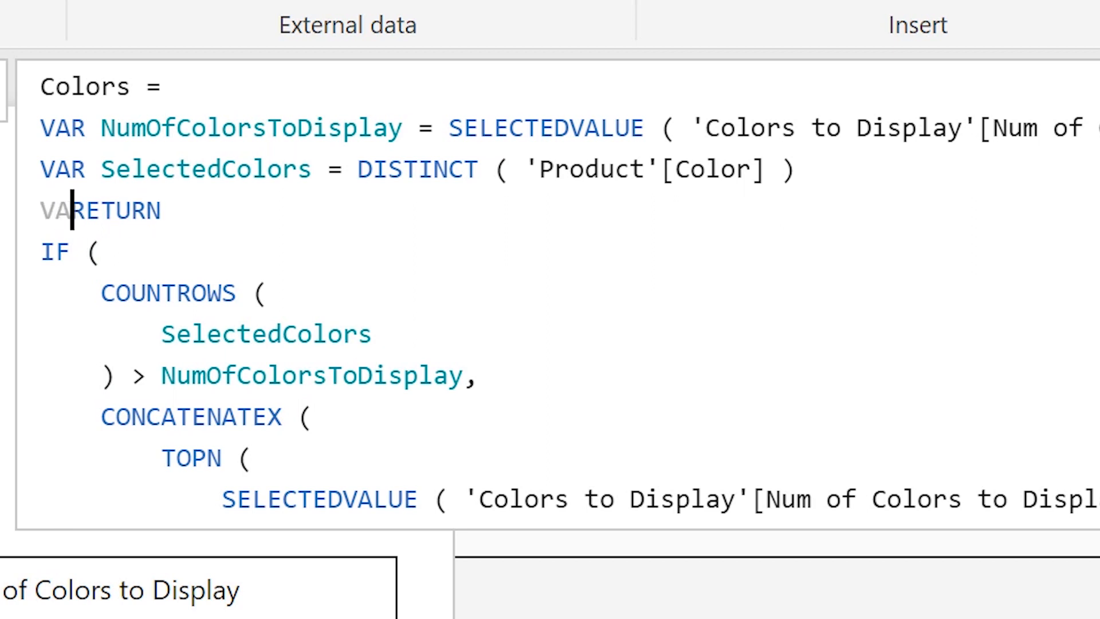
# Step: Type the NumberOfSelectedColors = COUNTROWS ( SelectedColors ) variable definition
pyautogui.write('Number')
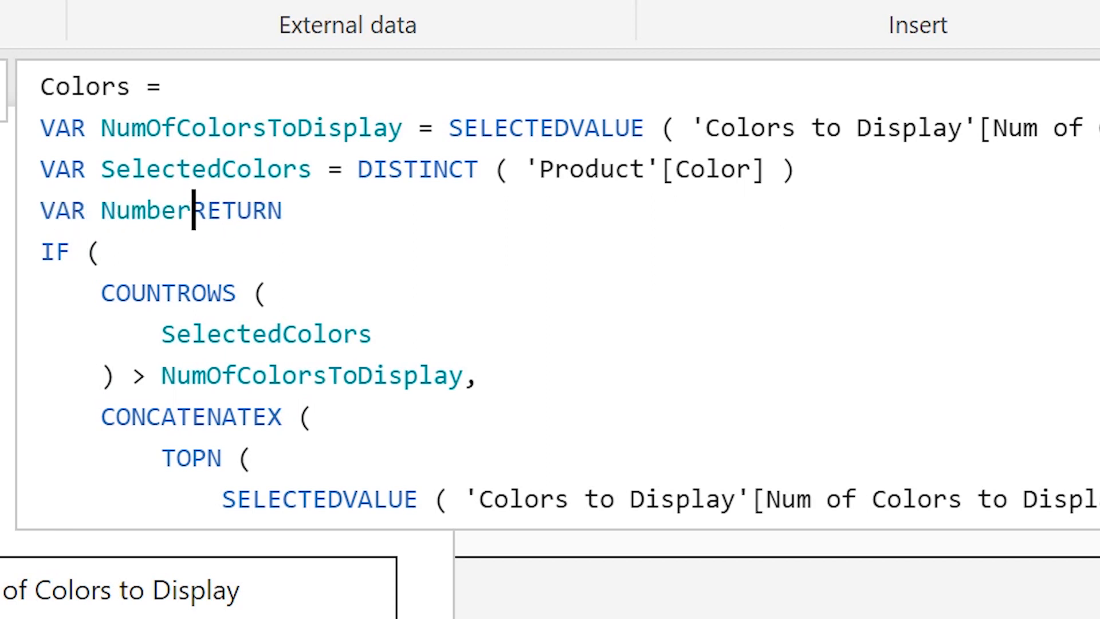
pyautogui.write('OfSelectedColors =')
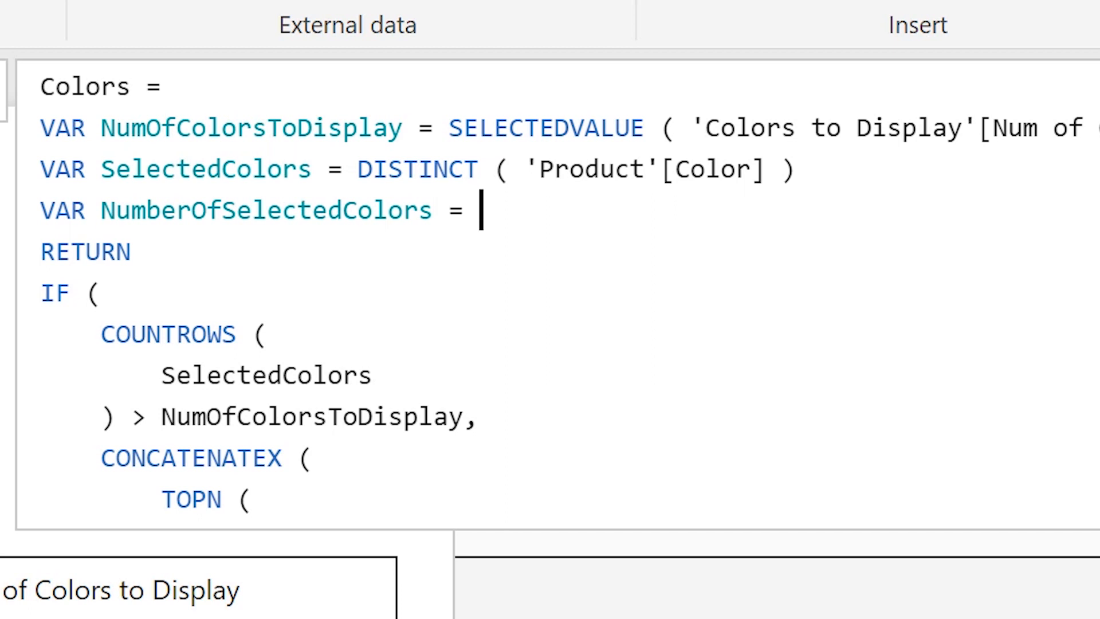
pyautogui.write('COUN')
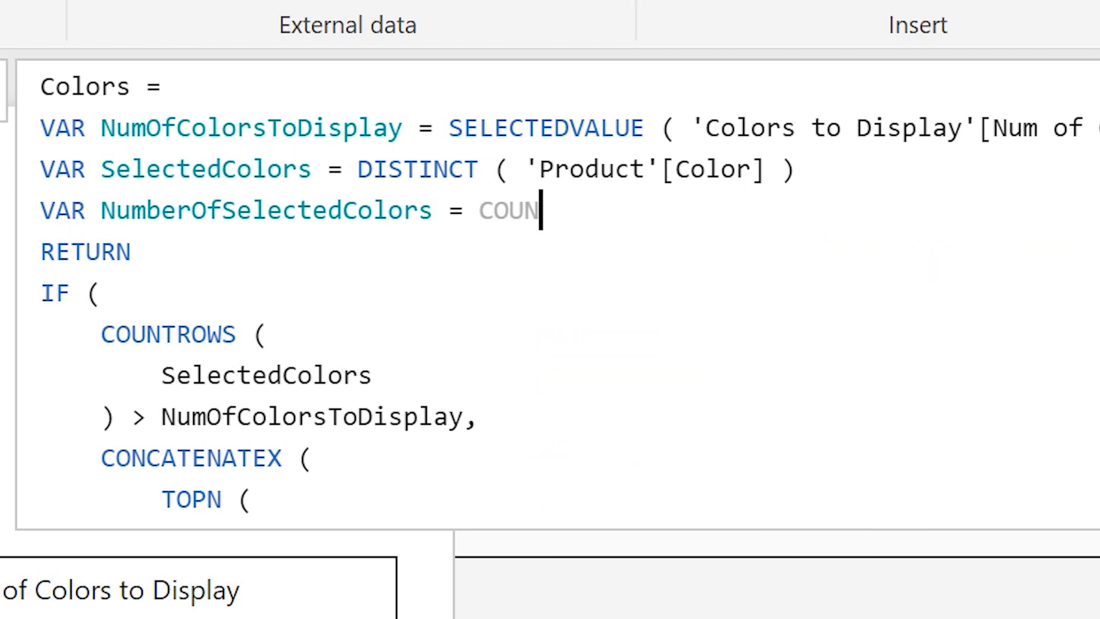
pyautogui.write('TROWS')
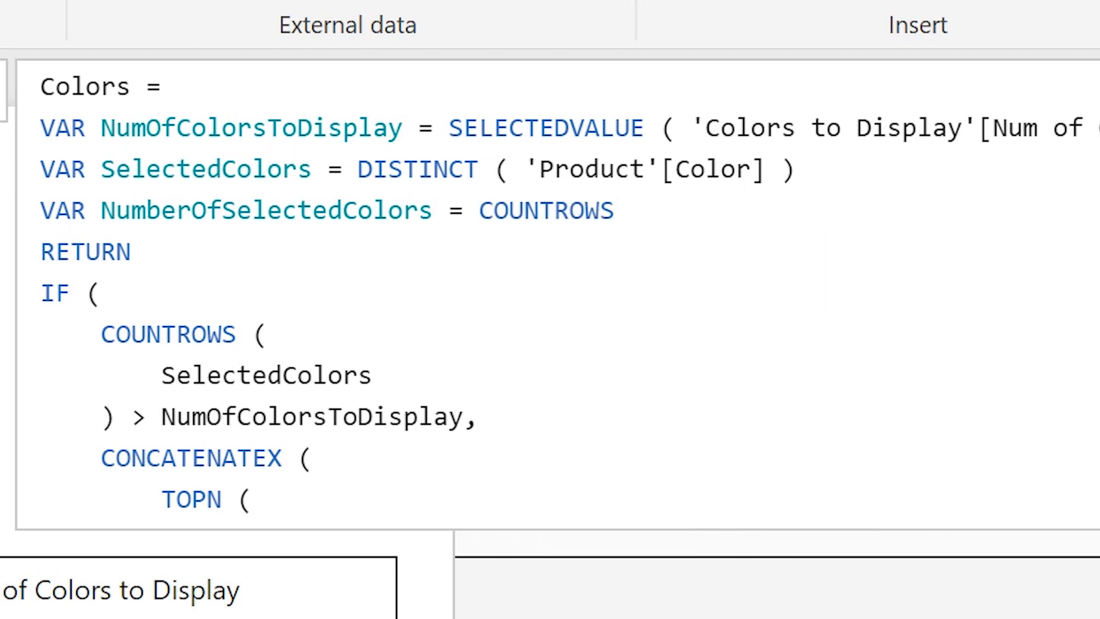
pyautogui.write('( SelectedColors')
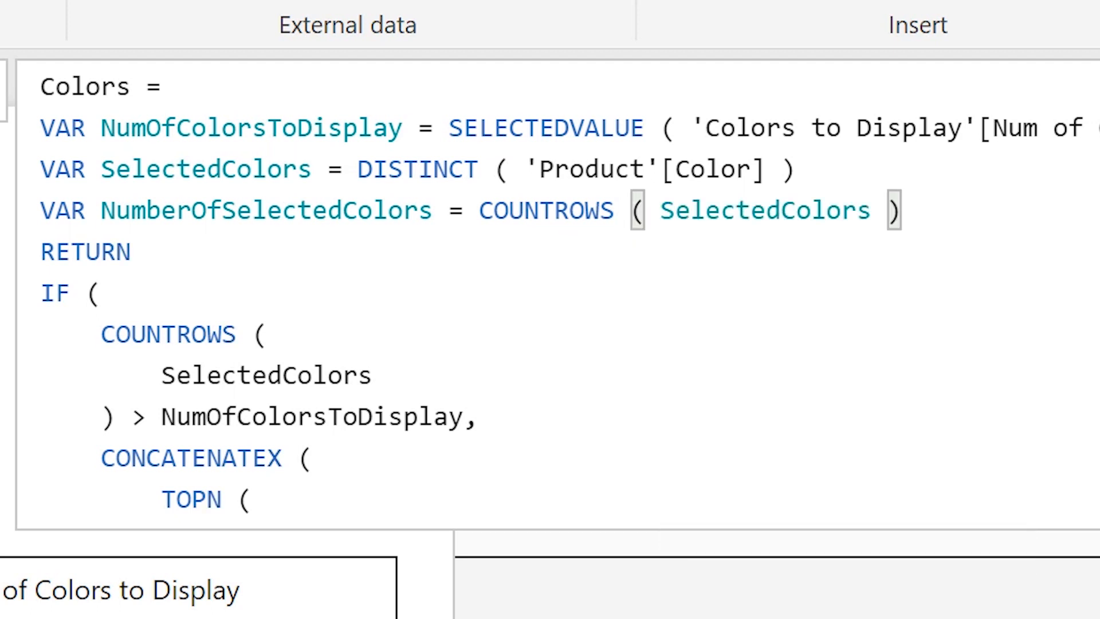
pyautogui.write('V')
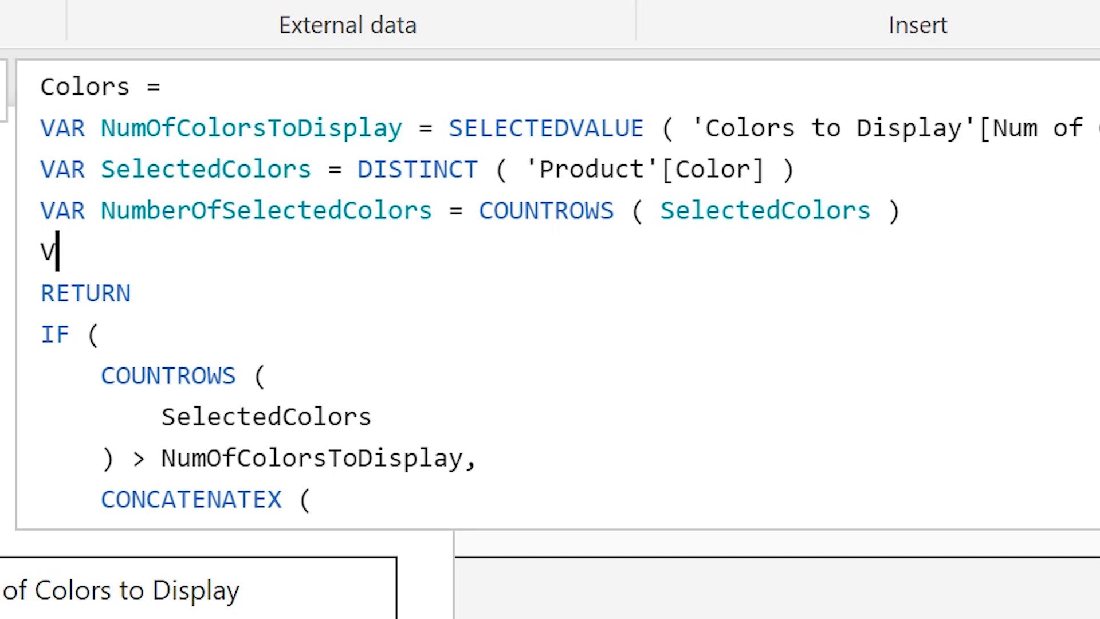
pyautogui.write('AR theCo')
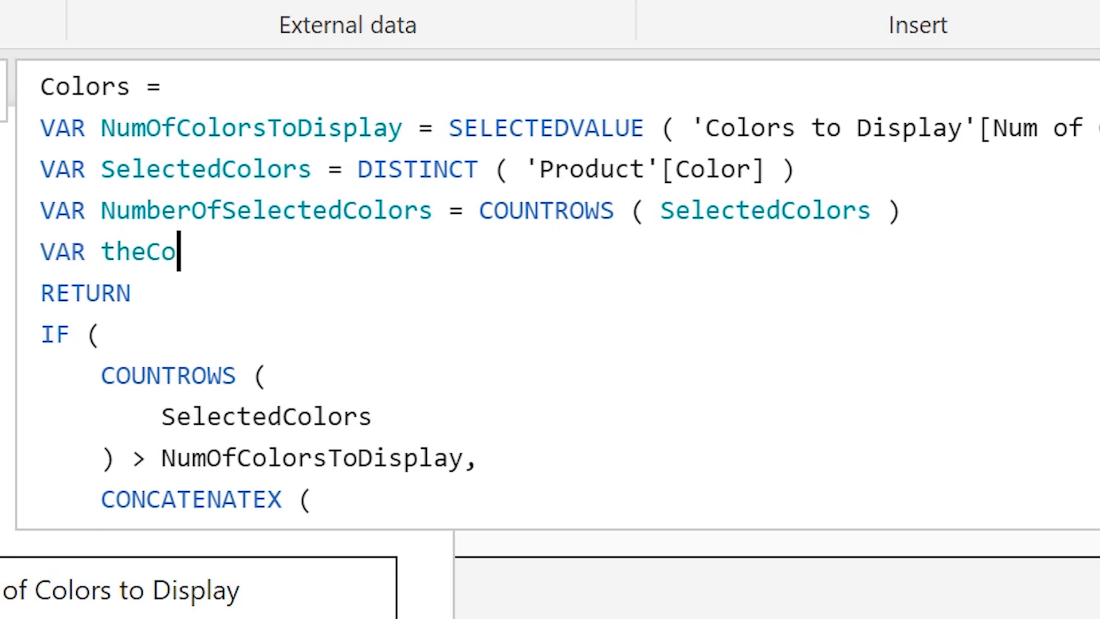
pyautogui.write('l')
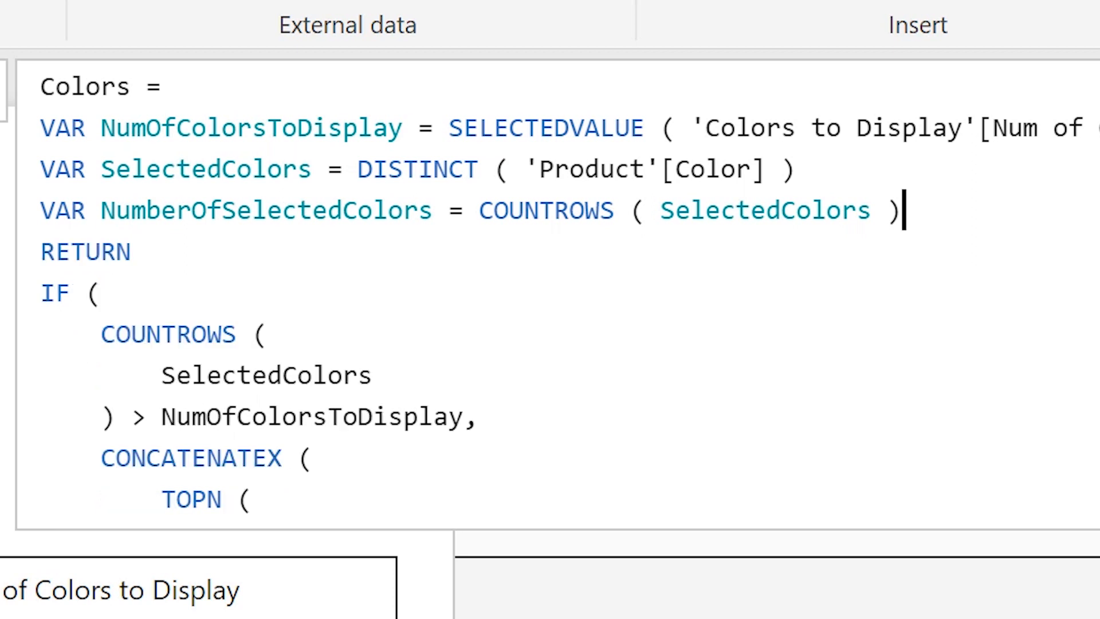
# Step: Finish VAR NumberOfSelectedColors = COUNTROWS ( SelectedColors ) and cut TOPN from the first CONCATENATEX
pyautogui.scroll(-3)
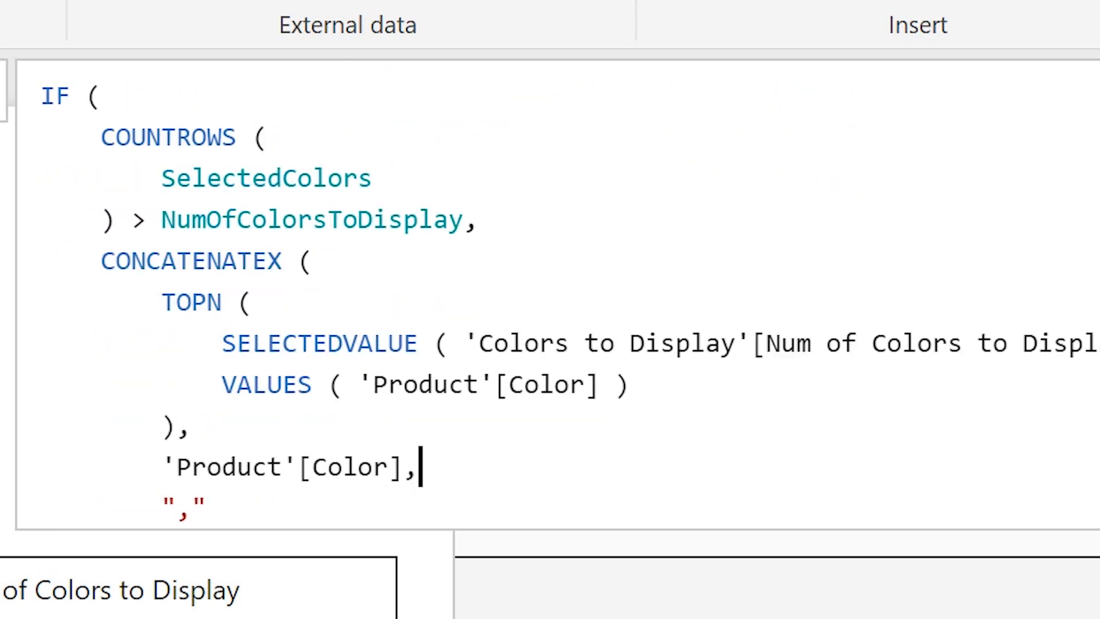
pyautogui.click(247, 302)
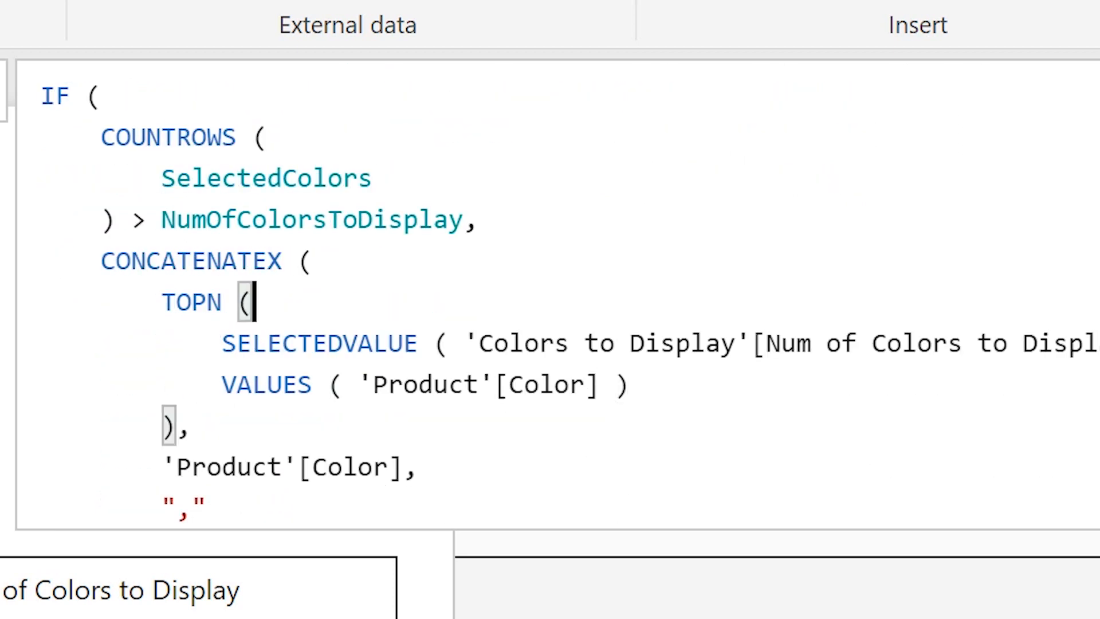
pyautogui.write('VAR NumberOfSelectedColors = COUNTROWS ( SelectedColors )')
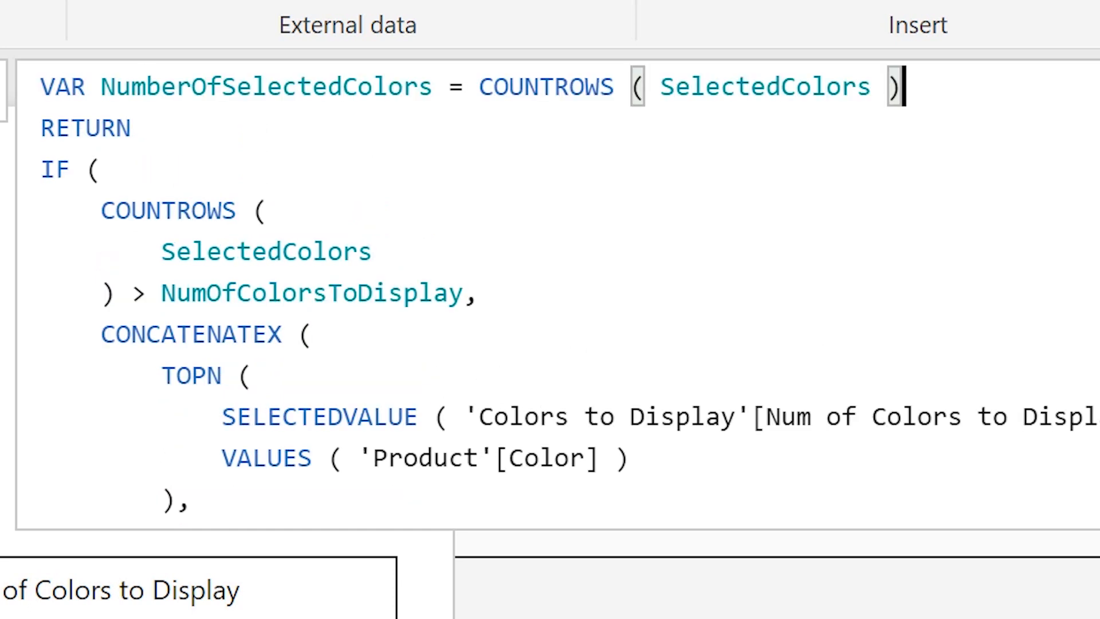
pyautogui.click(249, 374)
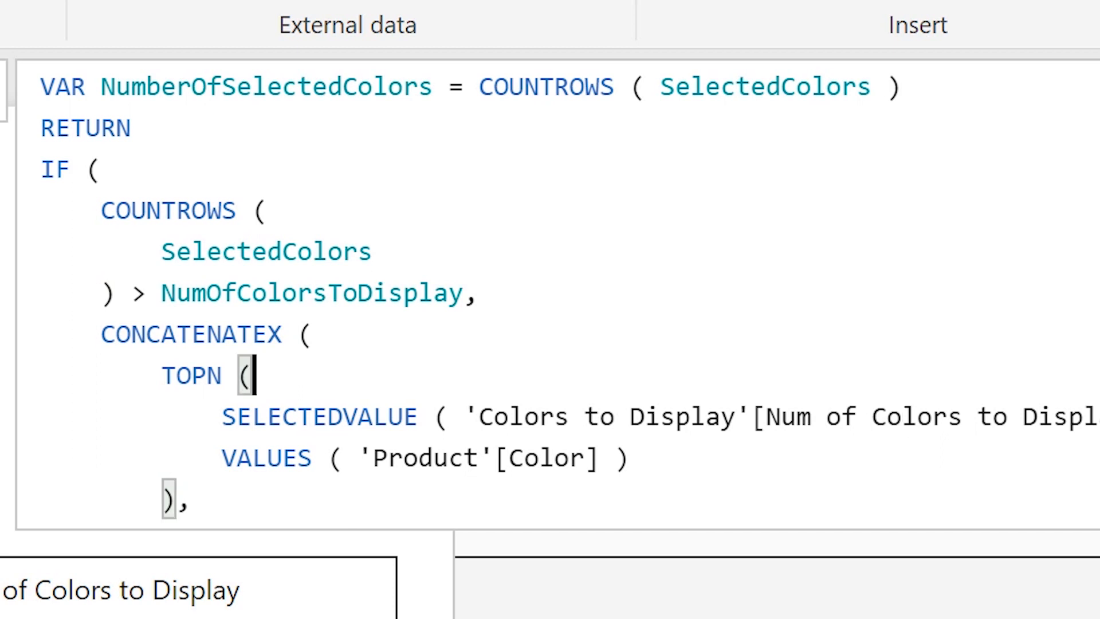
pyautogui.click(162, 374)
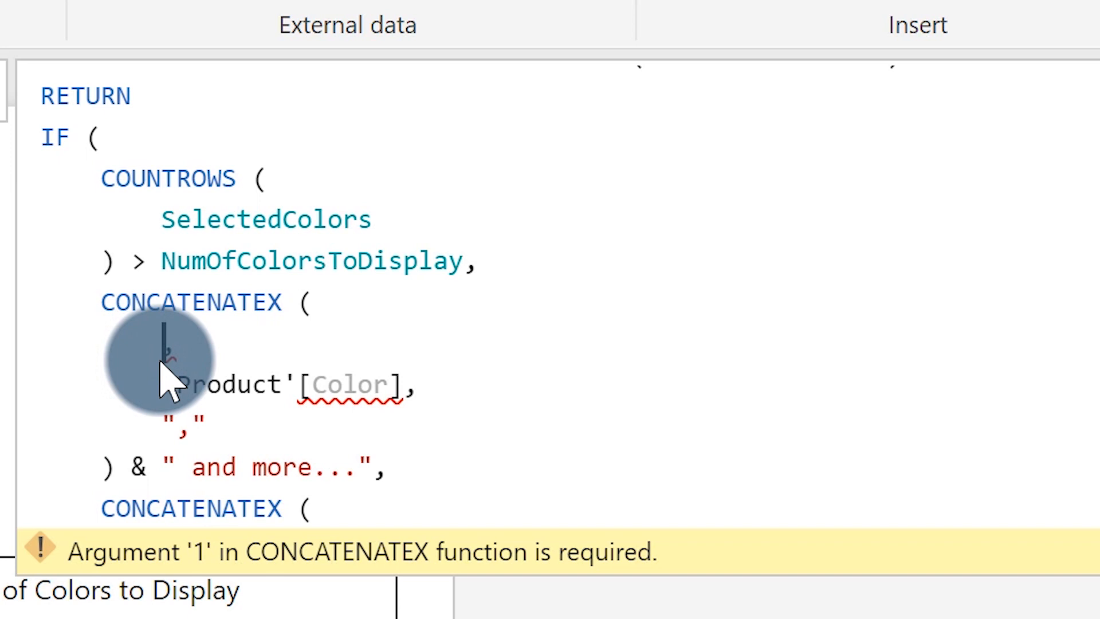
# Step: Use TheColors as CONCATENATEX's first argument and start a VAR TheColors line
pyautogui.write('TheCo')
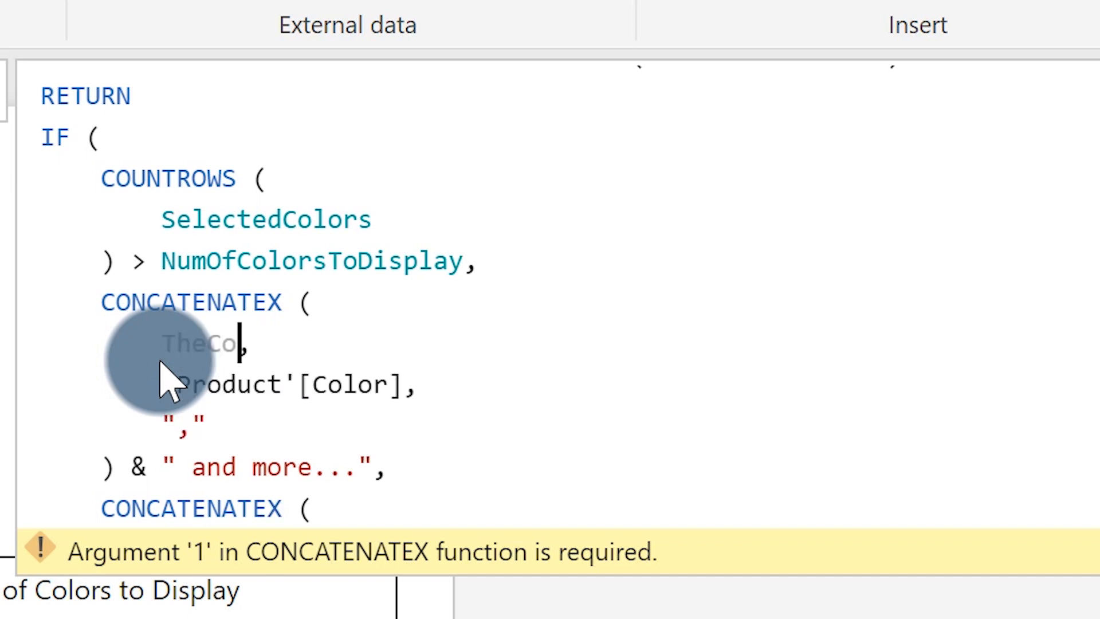
pyautogui.write('lors')
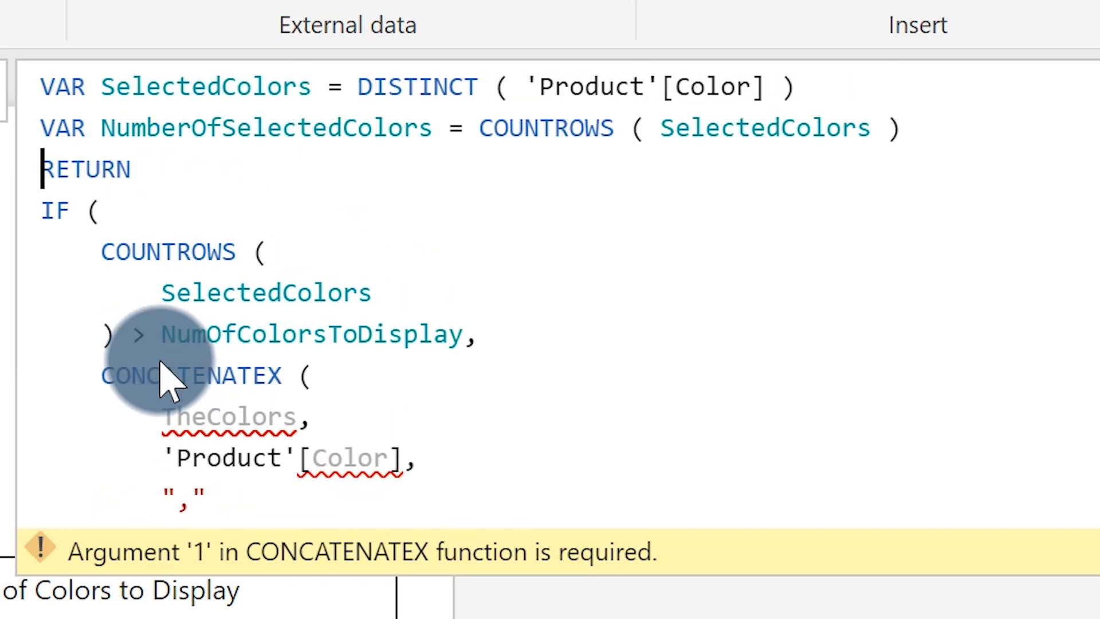
pyautogui.write('VAR T')
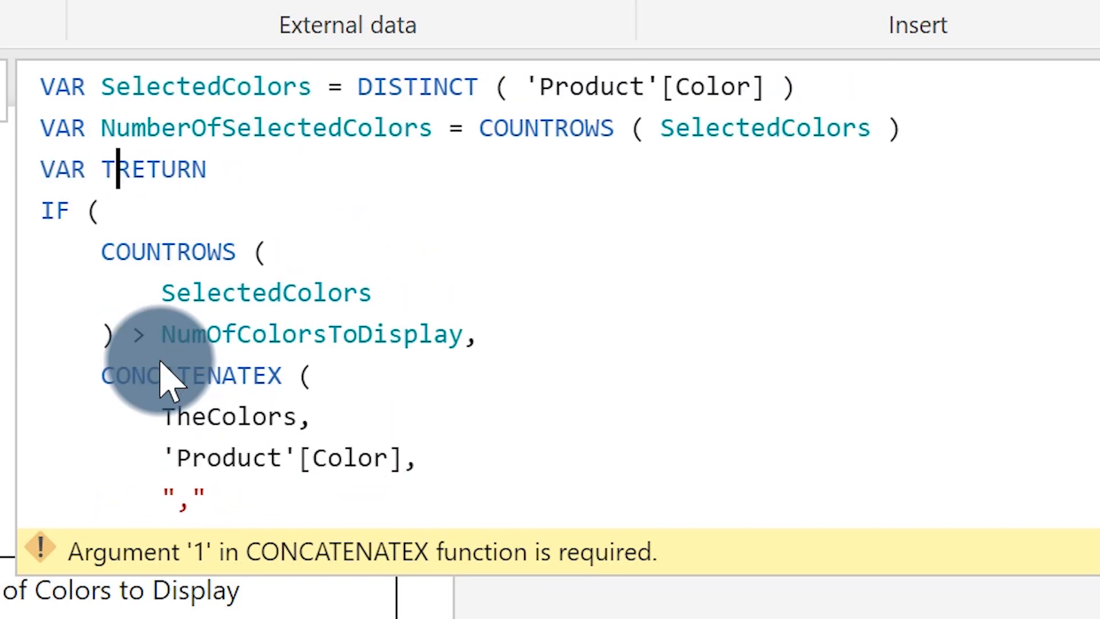
pyautogui.write('heColors =')
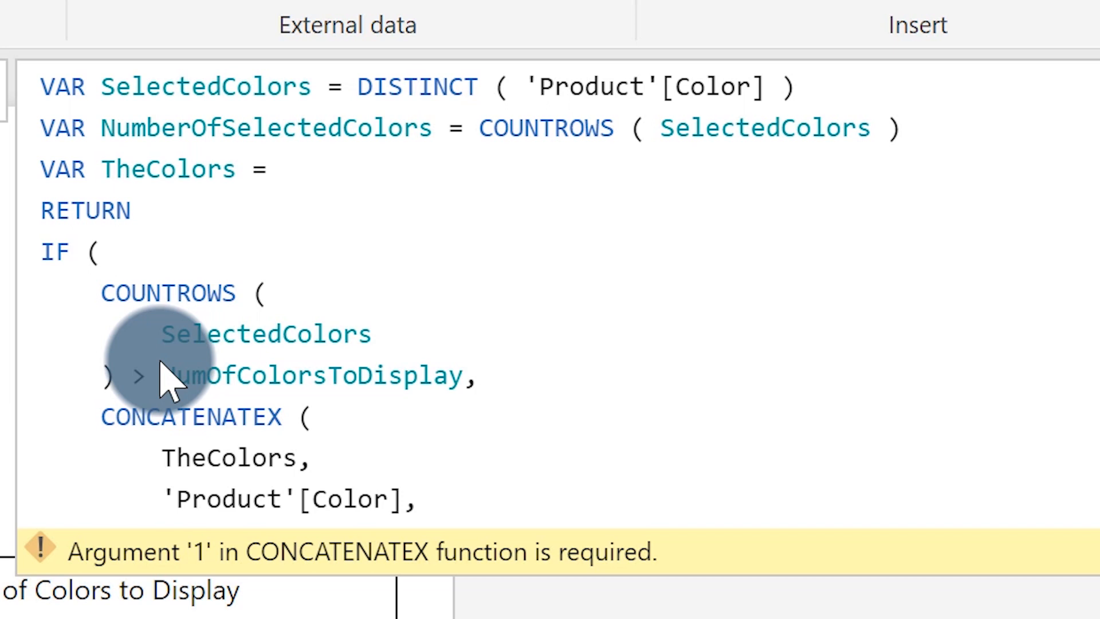
# Step: Define TheColors as TOPN ( NumOfColorsToDisplay, SelectedColors ) and delete the old TOPN block
pyautogui.write('TOPN')
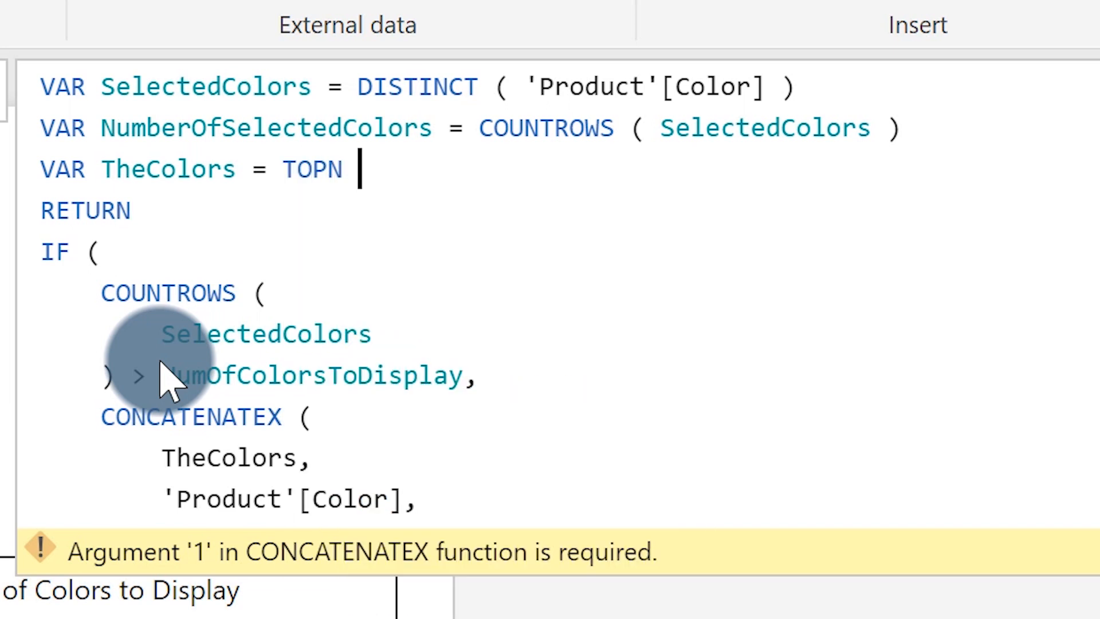
pyautogui.write('( NumOfColorsToDisplay')
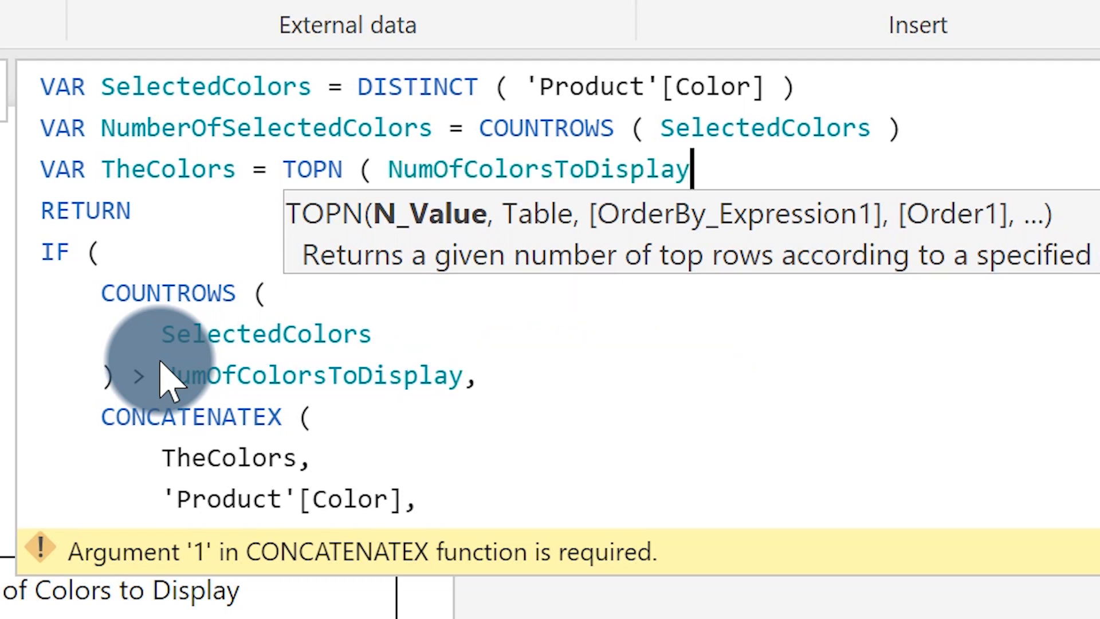
pyautogui.write(', SelectedColors')
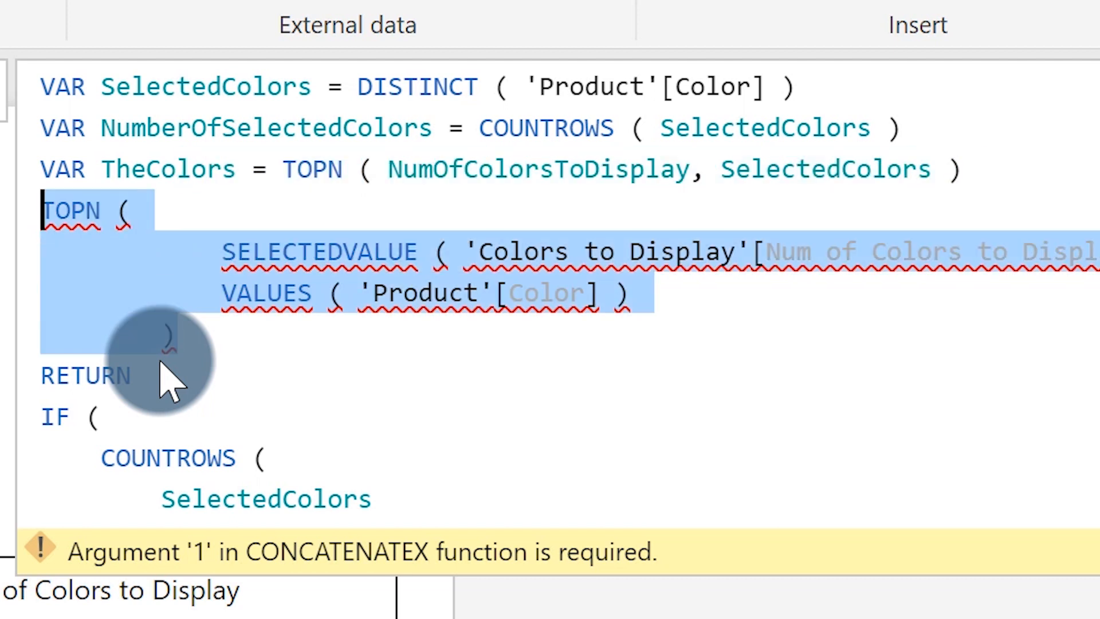
pyautogui.press('Delete')
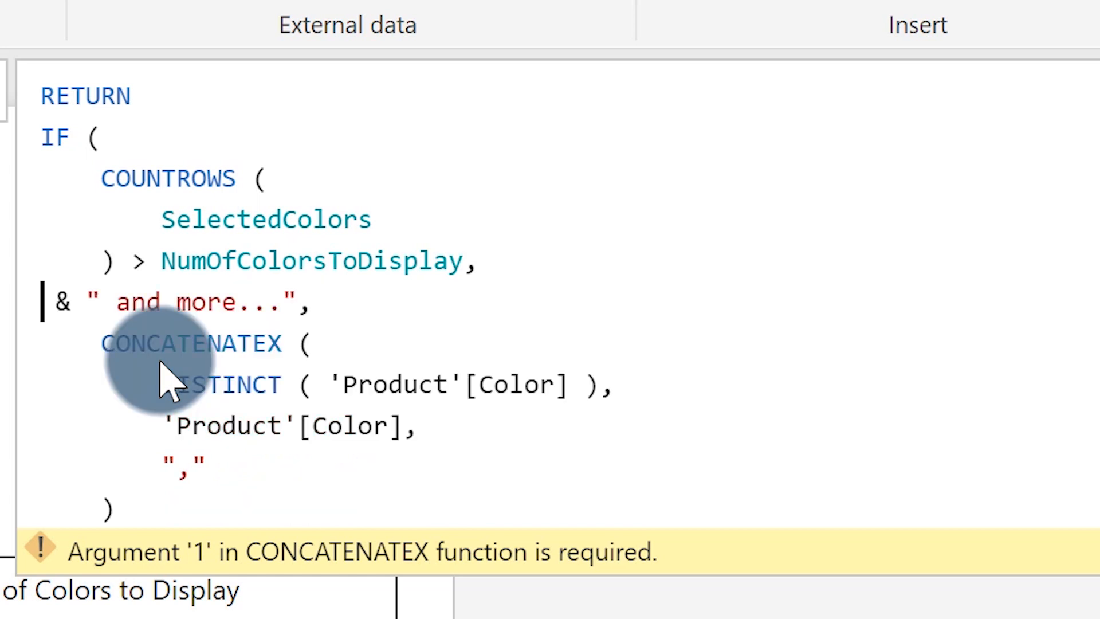
# Step: Prefix the and-more branch with ListOfTheColors and begin a ListOfTheColors variable line
pyautogui.write('ListO')
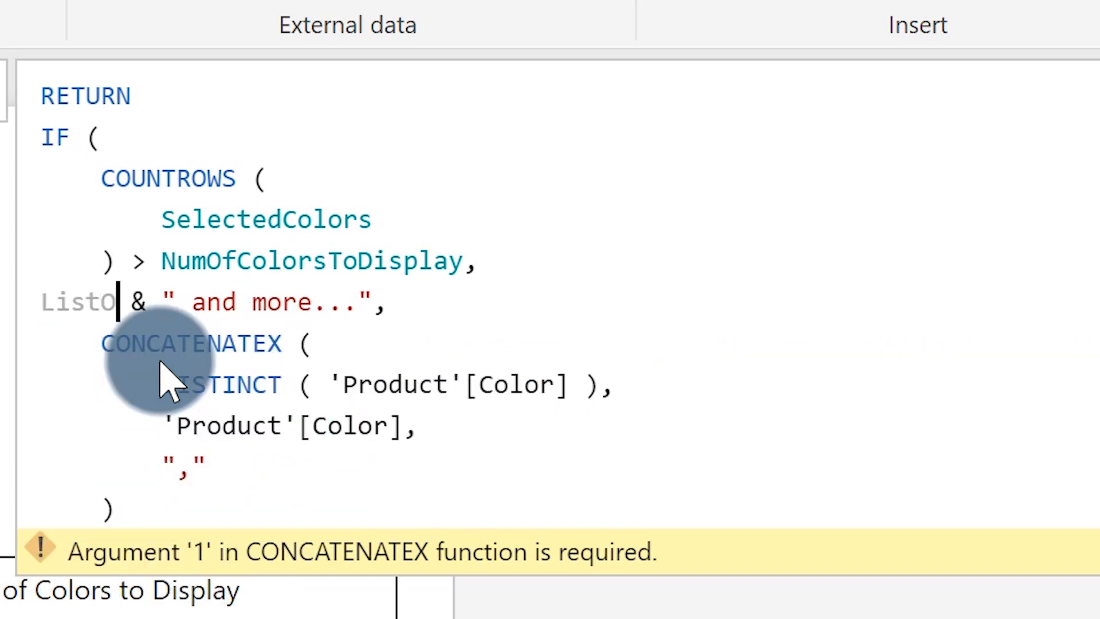
pyautogui.write('fTheColors')
pyautogui.write('VAR')
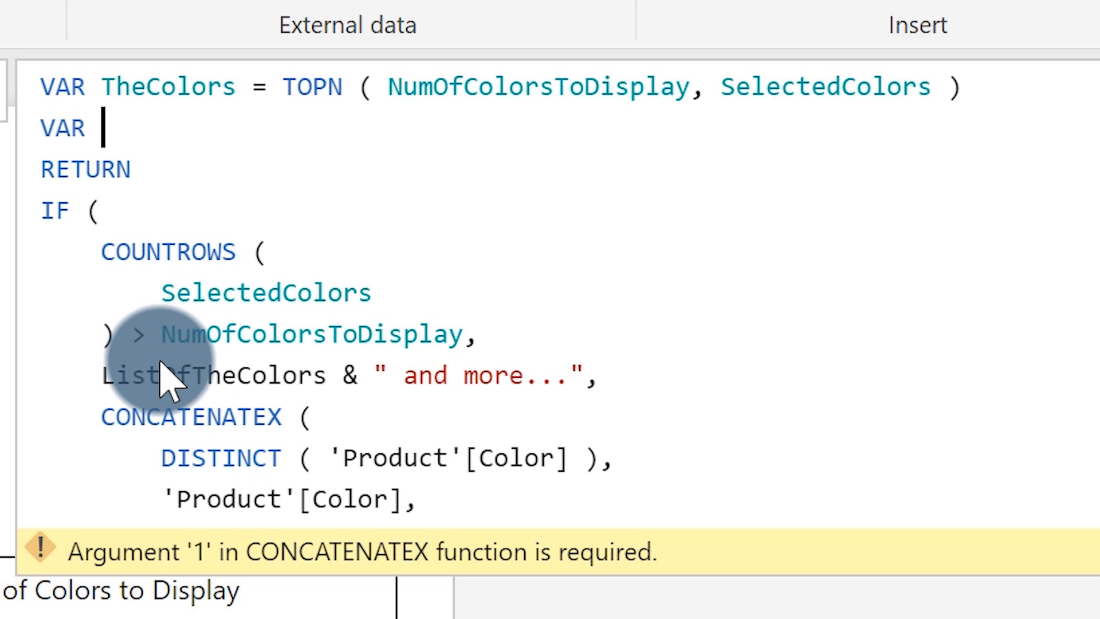
pyautogui.write('List')
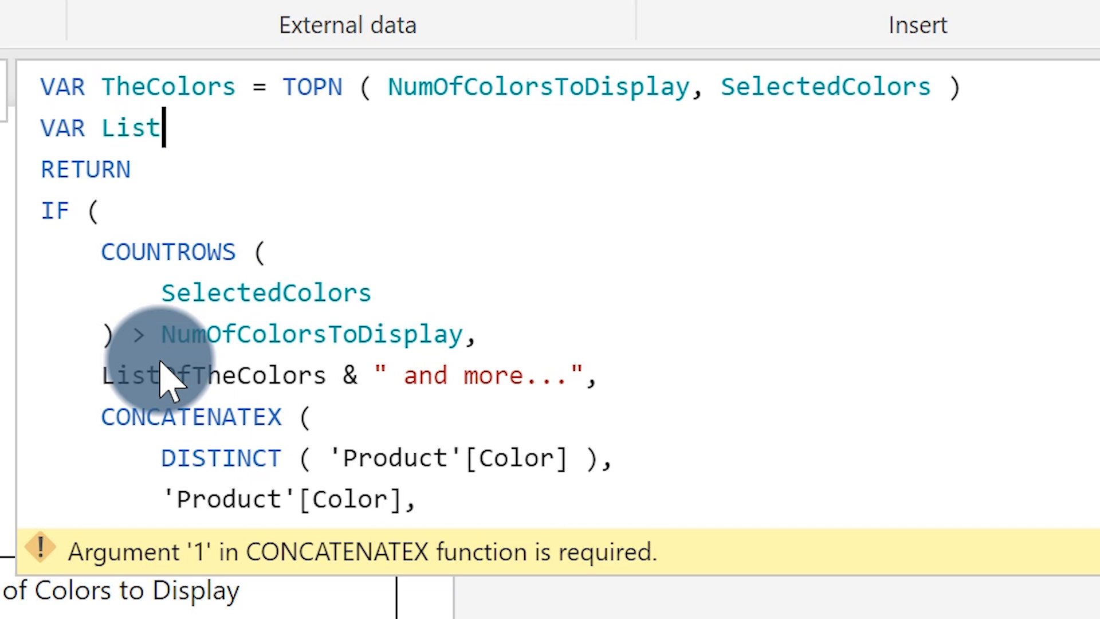
pyautogui.write('OfTheColor')
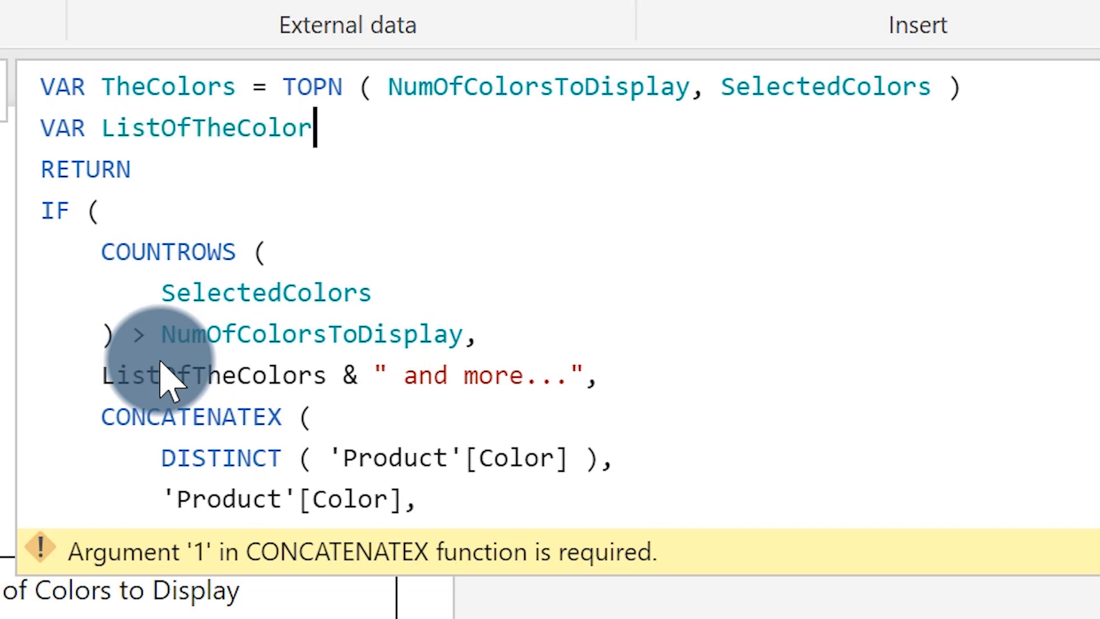